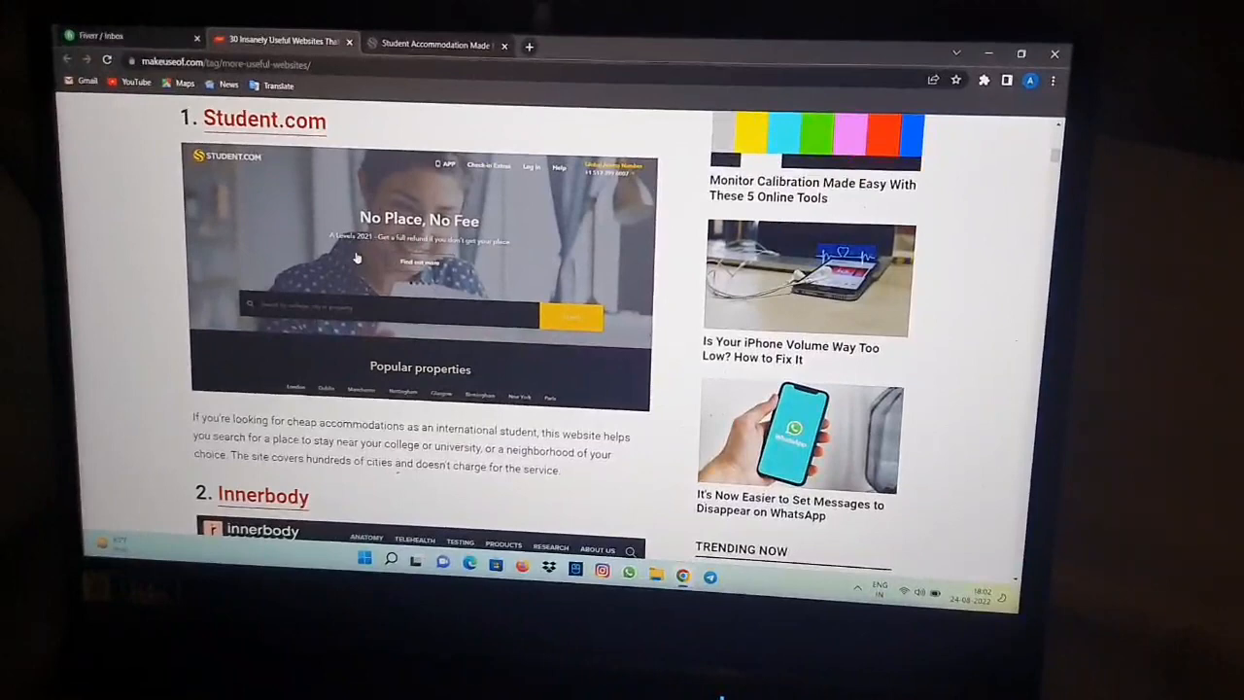
Follow the Student.com link in the MakeUseOf article to its homepage.
click(264, 119)
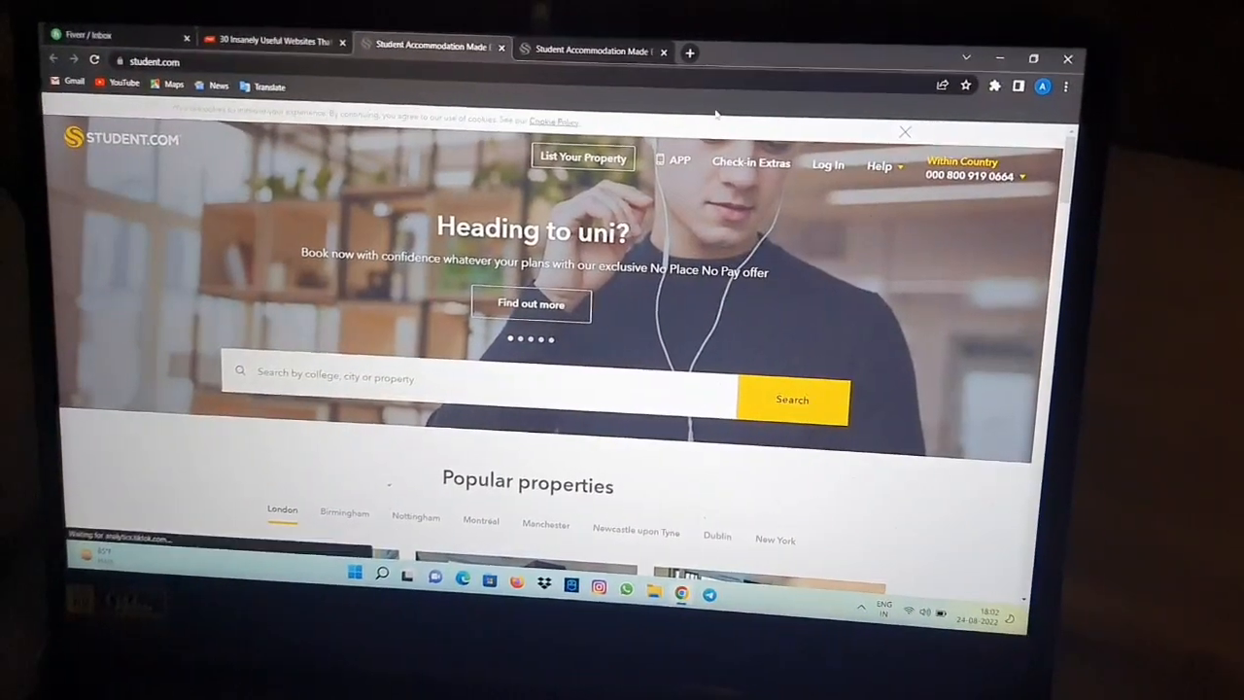
Scroll the homepage past Popular properties, top cities and student life to Featured in.
scroll(down, 3)
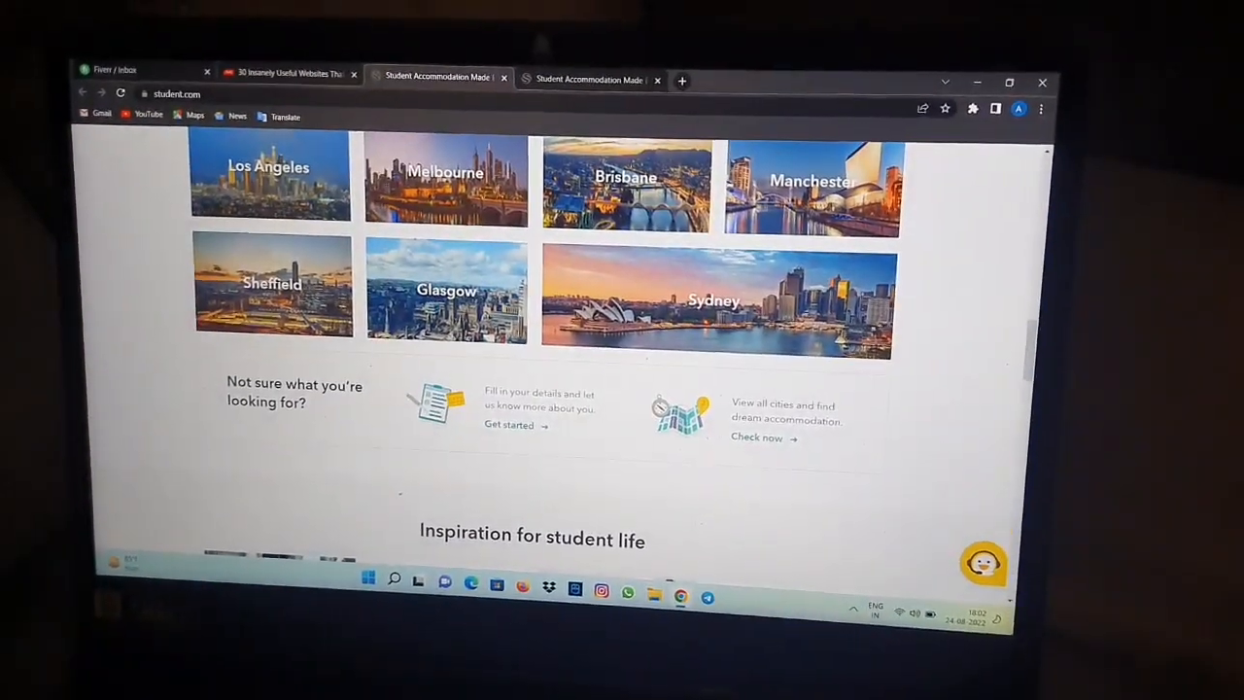
scroll(up, 3)
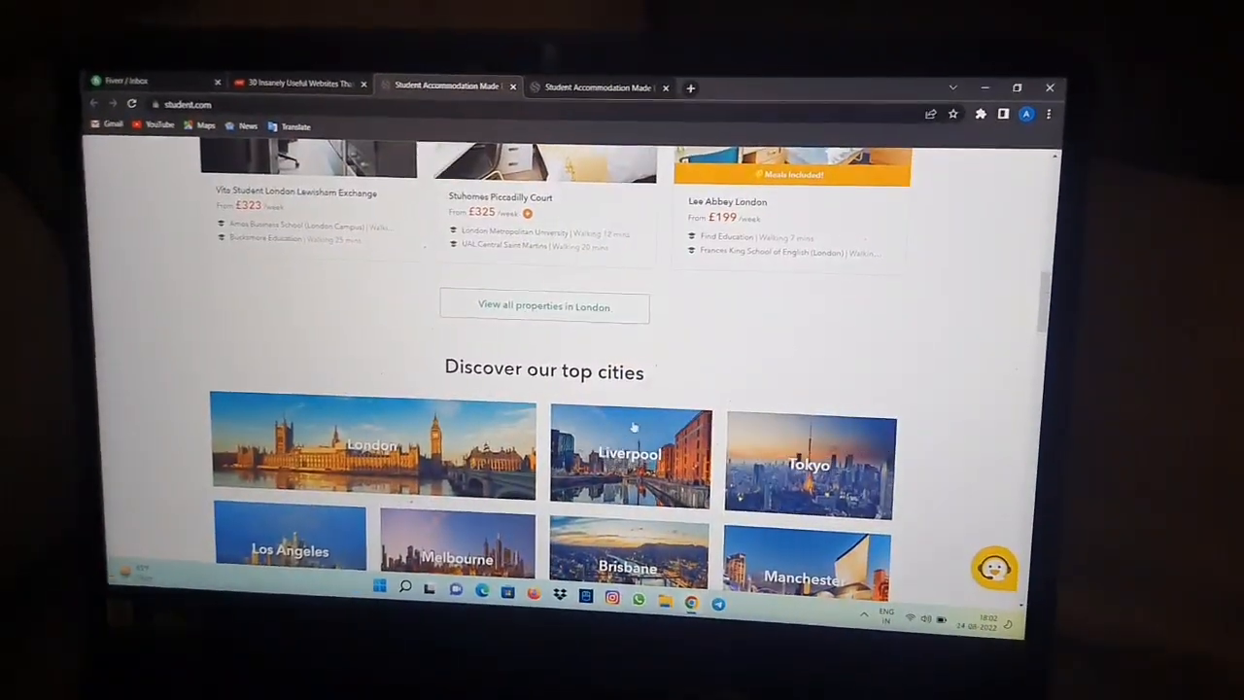
scroll(down, 3)
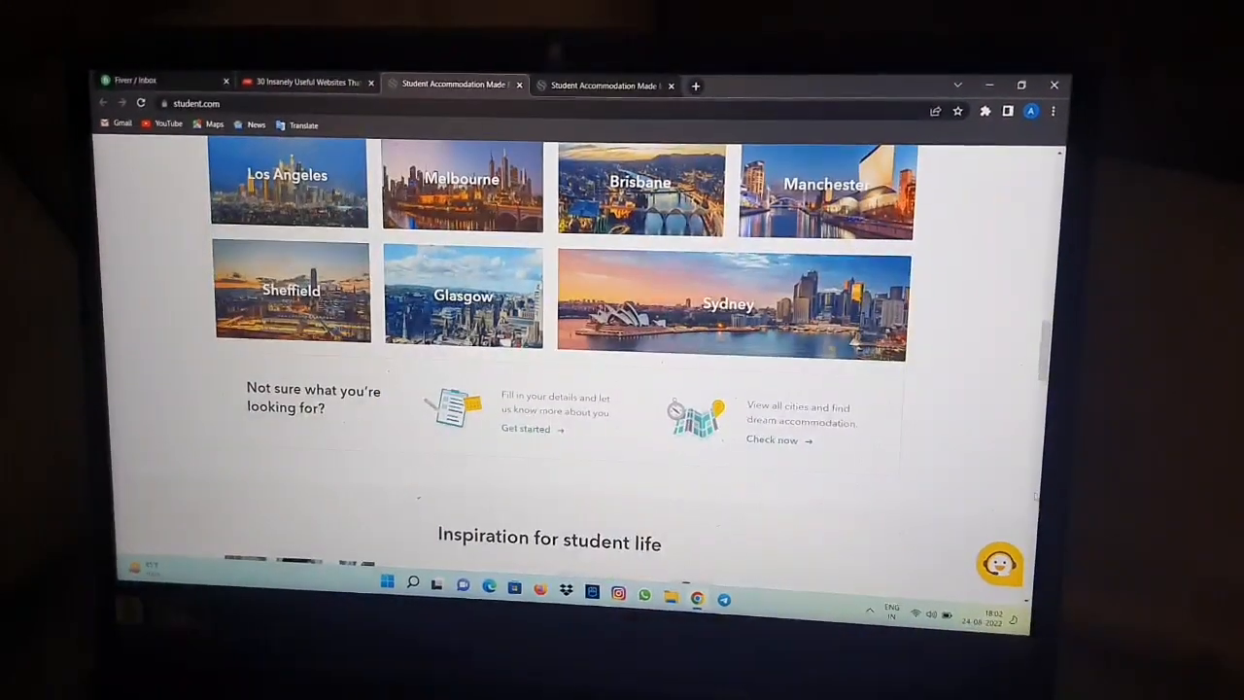
scroll(down, 3)
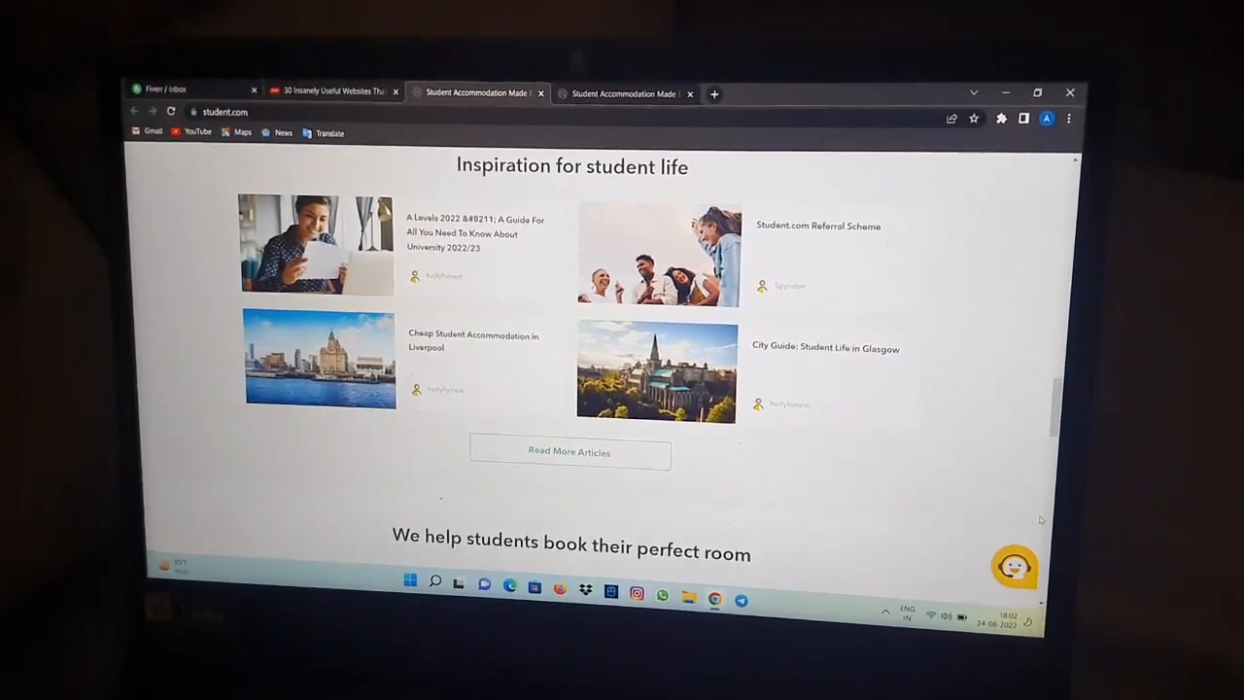
scroll(down, 3)
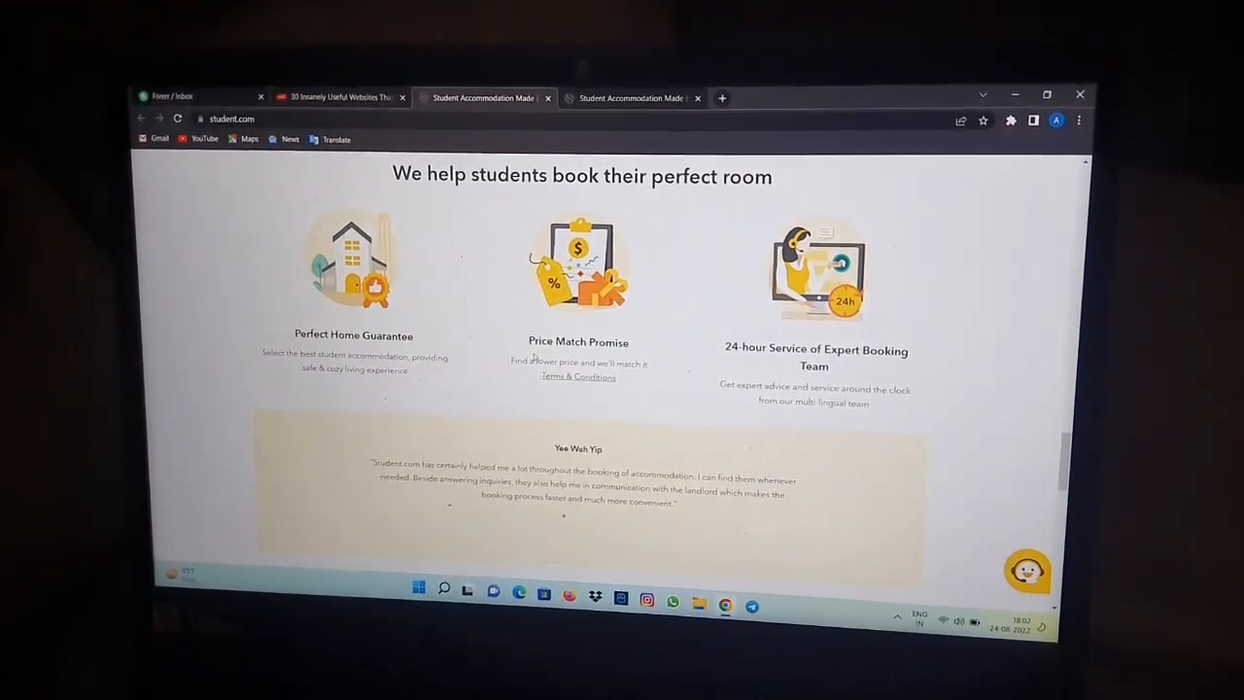
scroll(up, 3)
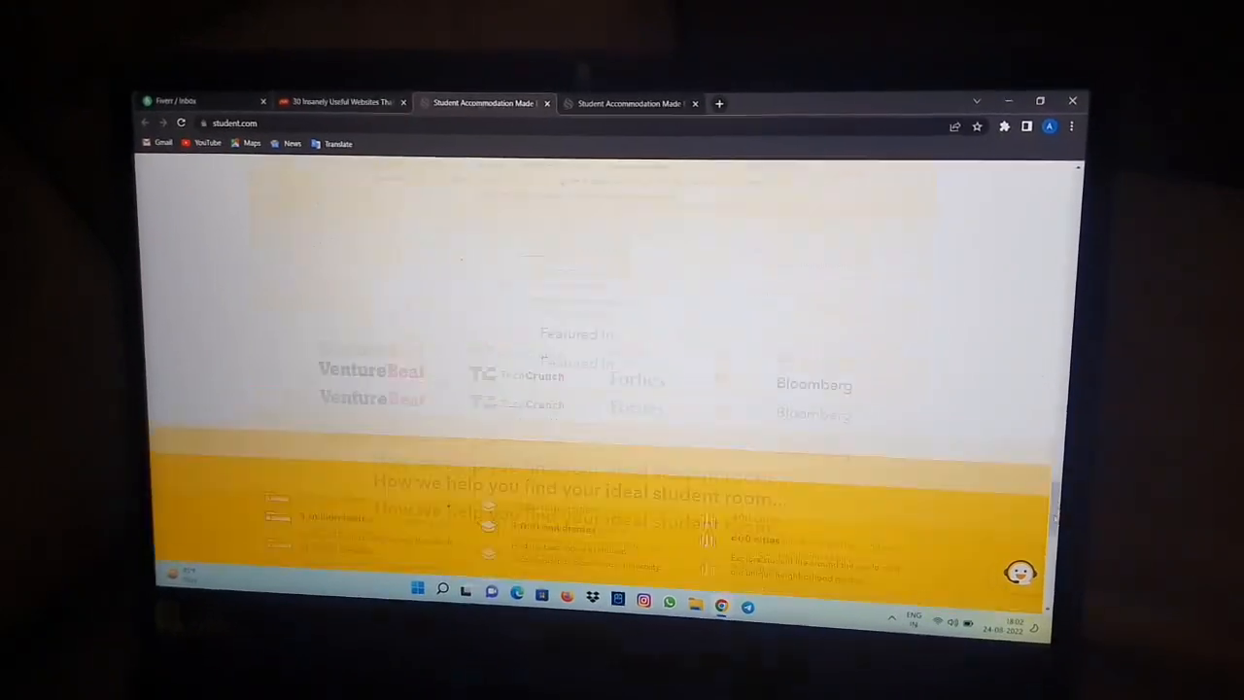